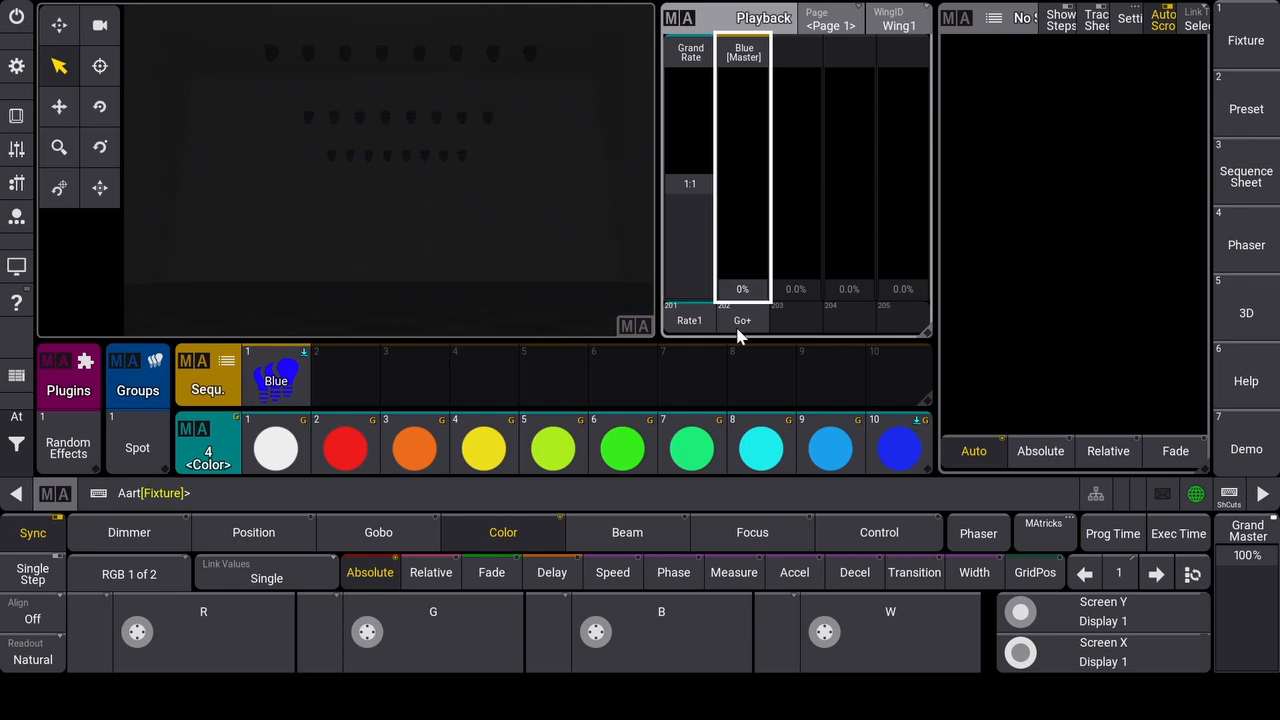
Step: Run the Random Effects plugin on the Spot group, targeting sequence 2, to create Random FX
click(137, 442)
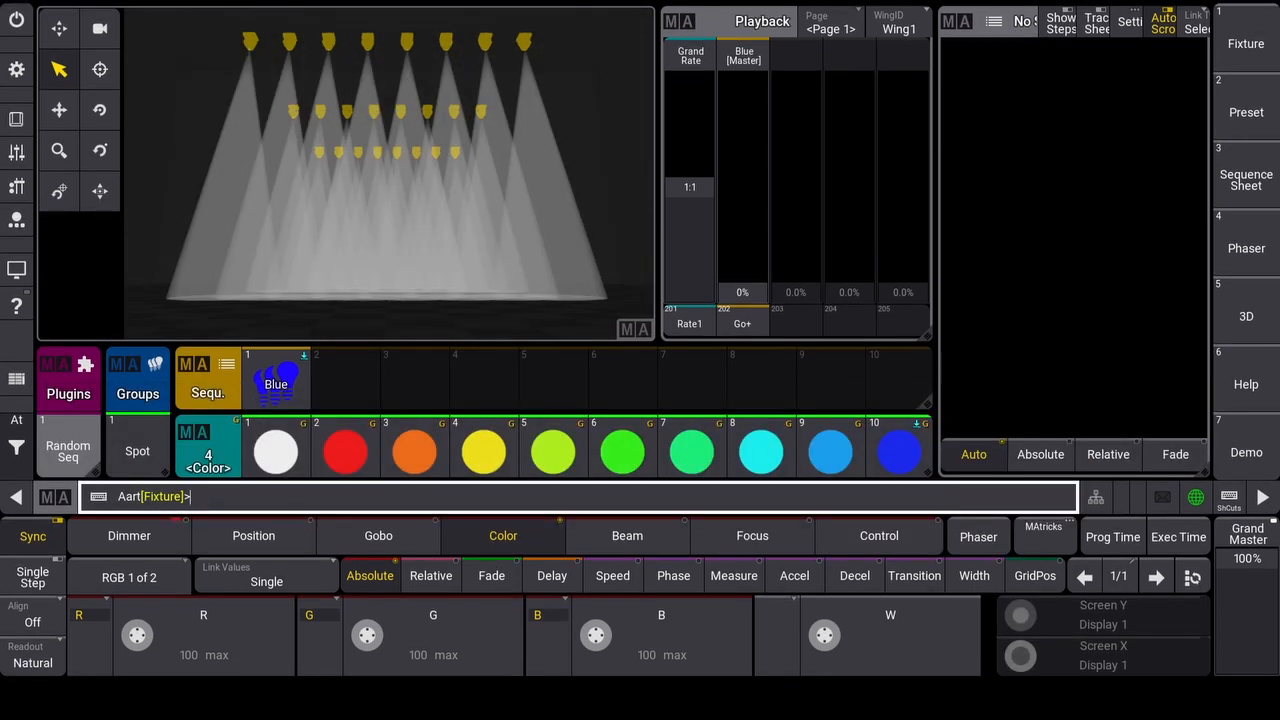
click(67, 445)
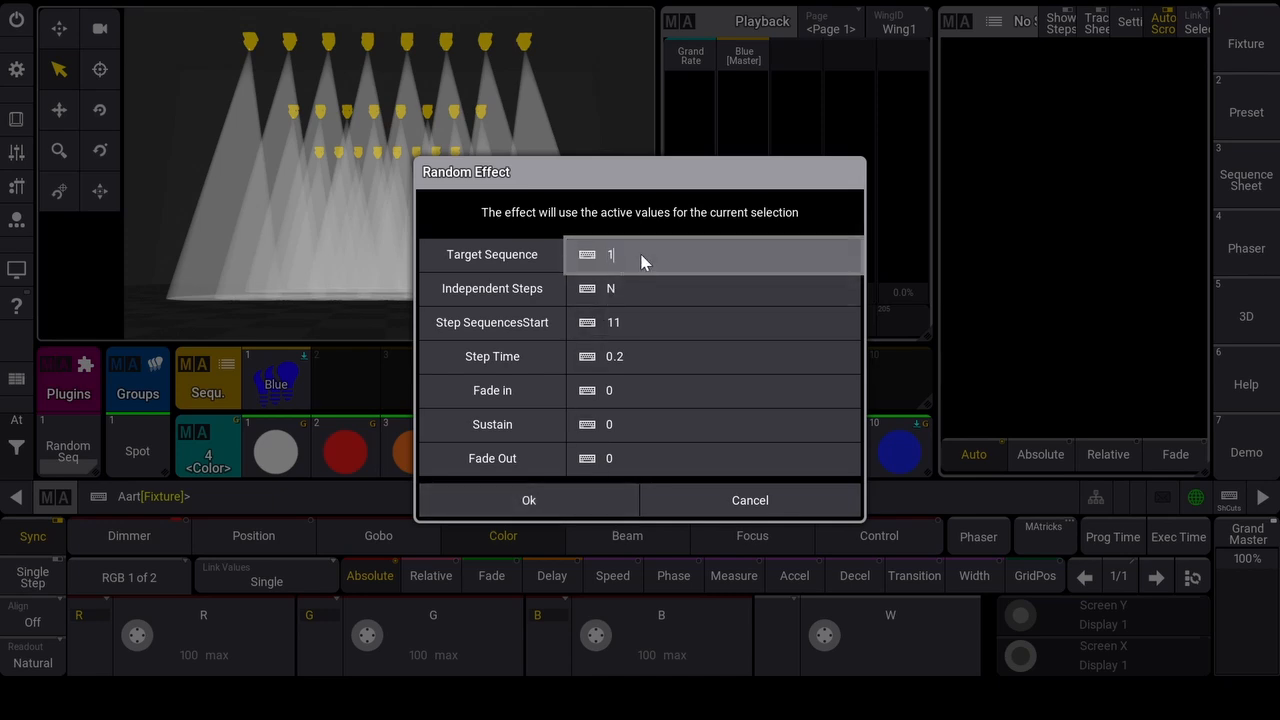
text(2)
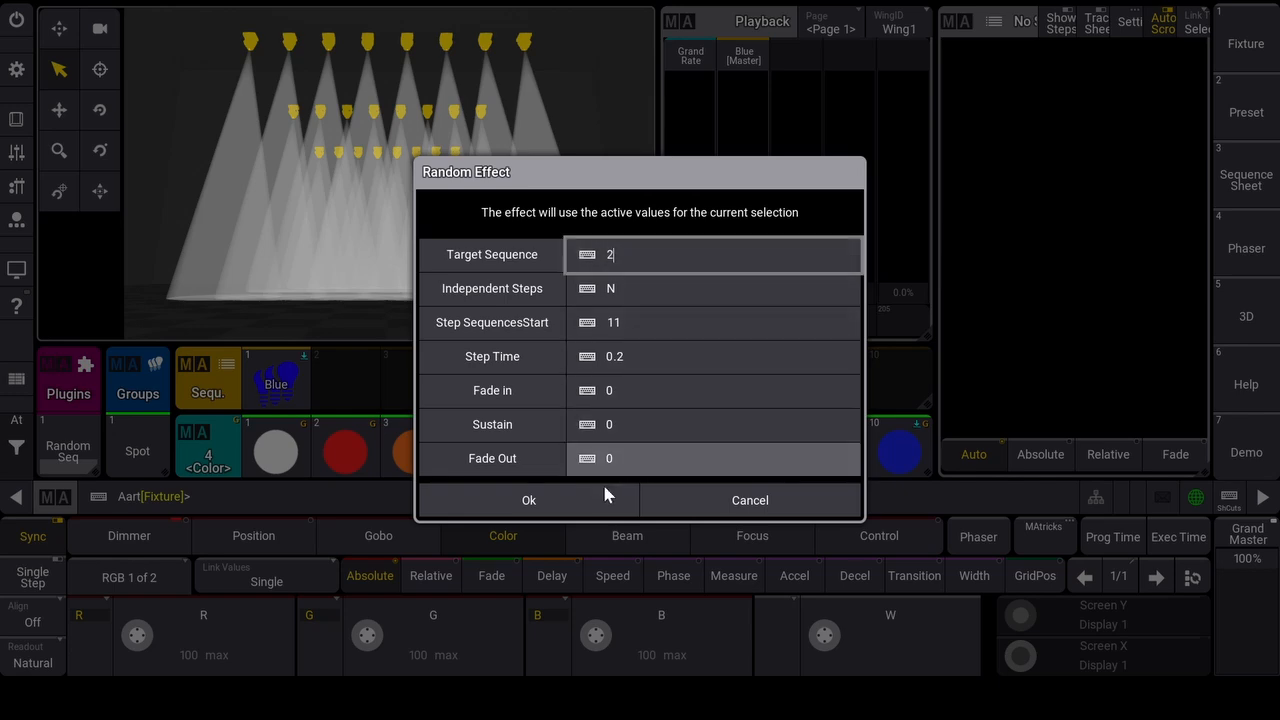
click(528, 500)
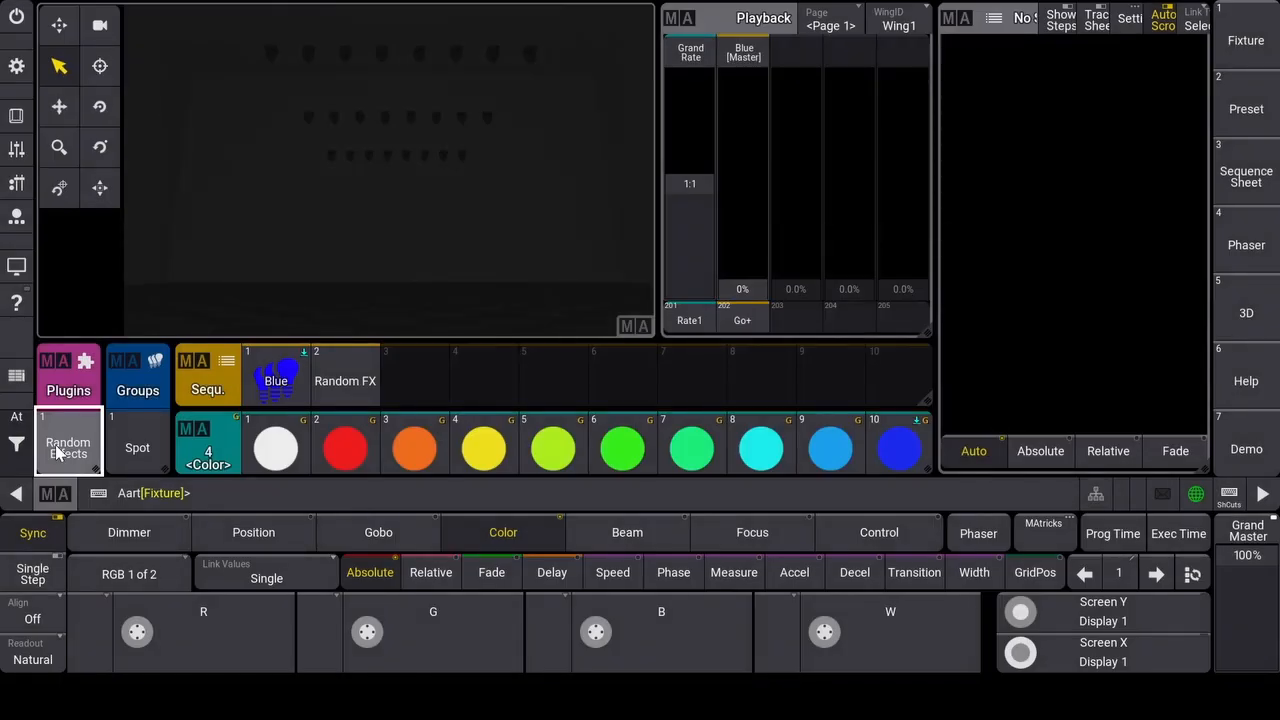
Step: Assign the Random FX sequence to playback executor 203 and start it
click(345, 375)
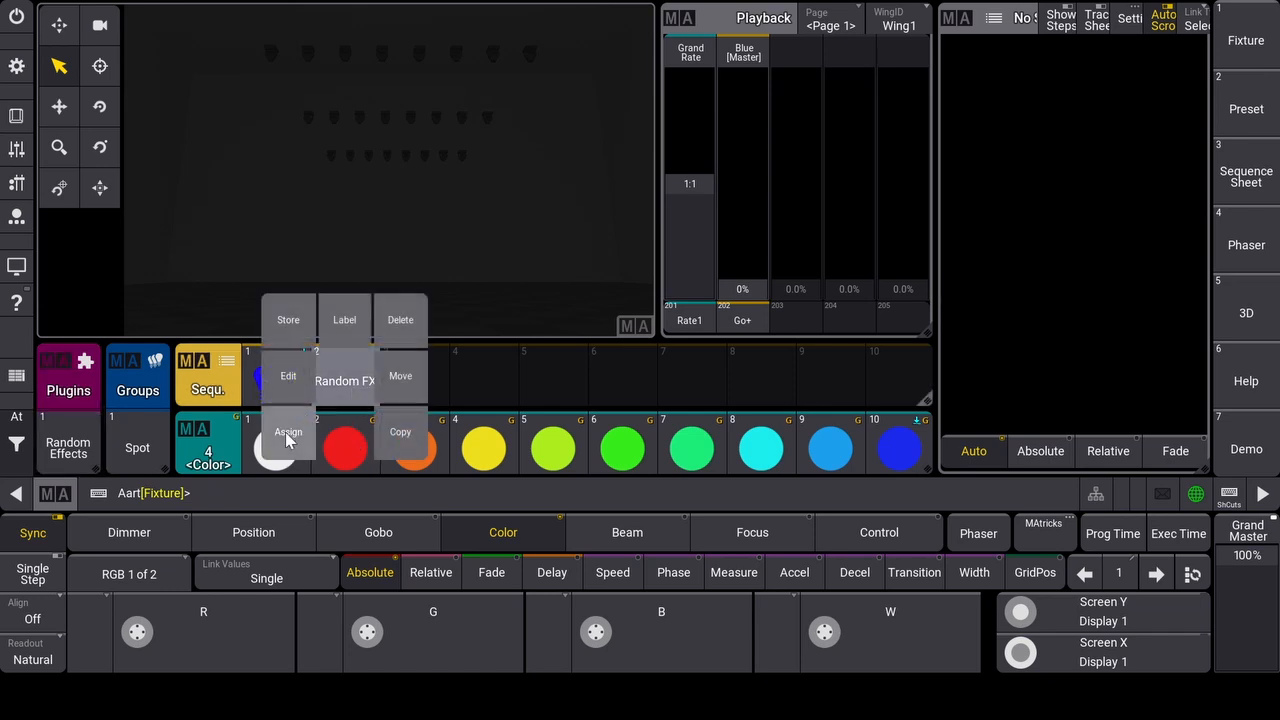
click(288, 432)
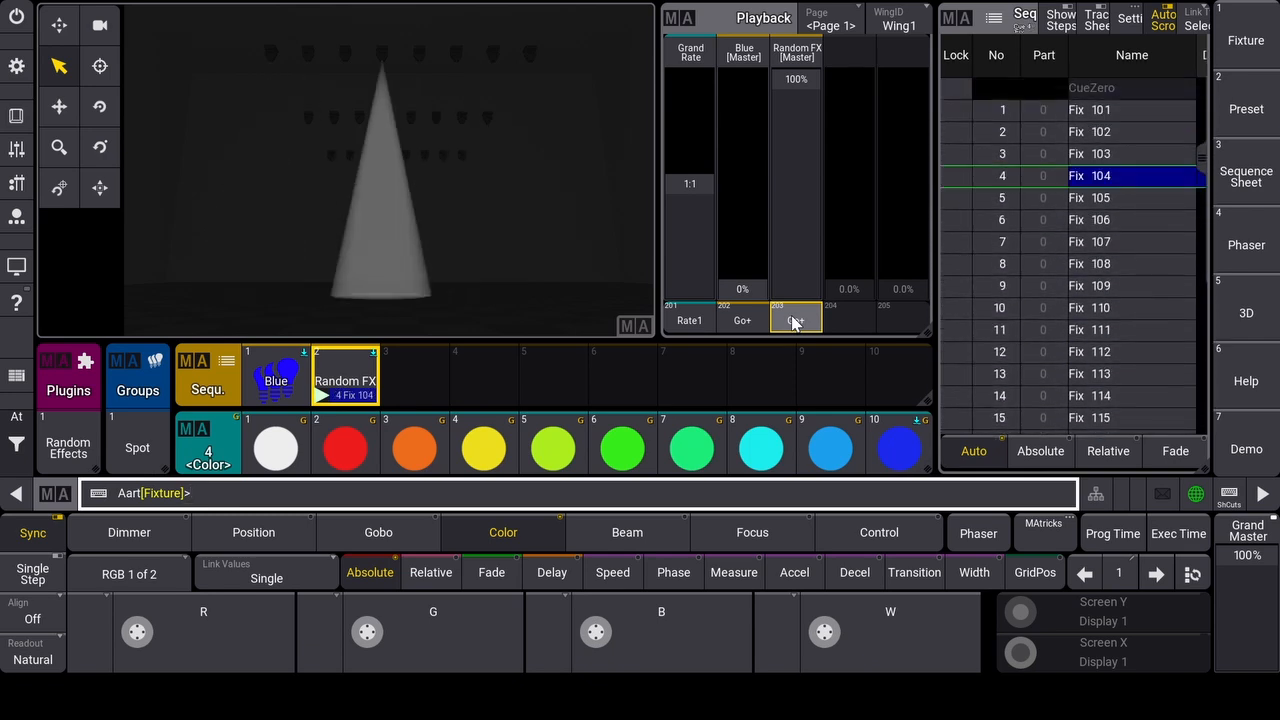
Step: Play the Blue scene on executor 202 at full
click(795, 320)
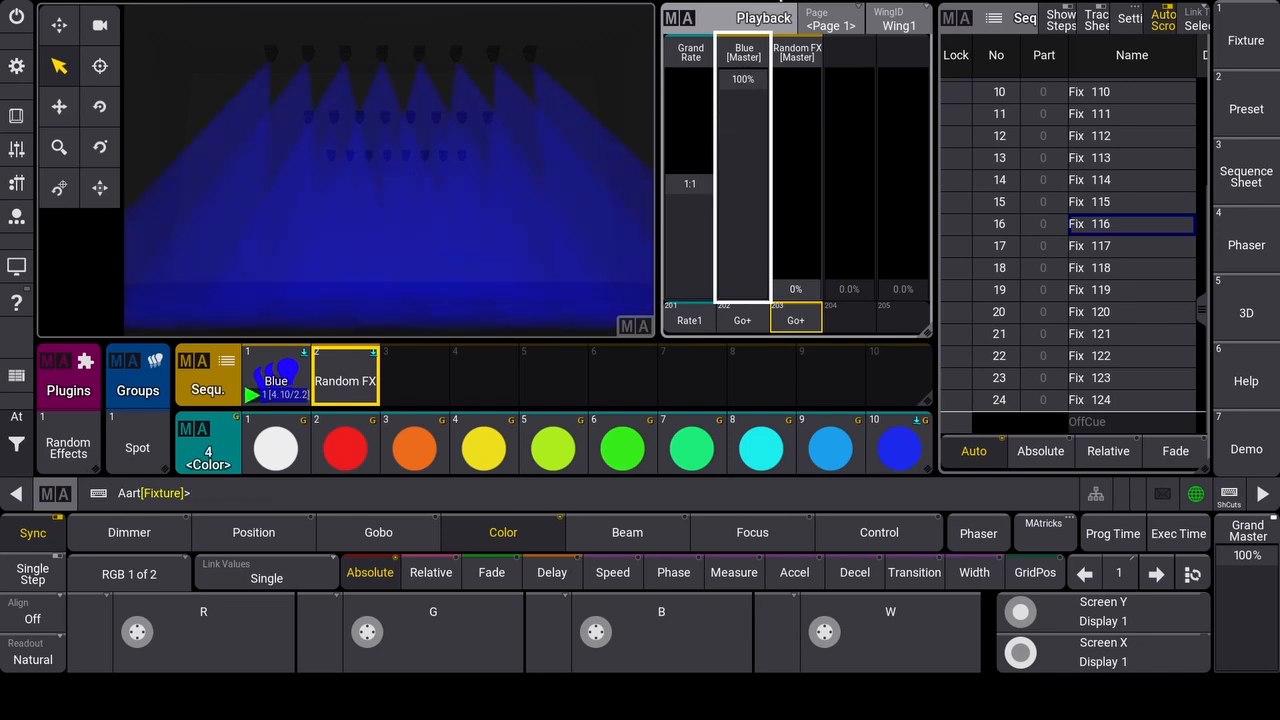
mouse_move(248, 211)
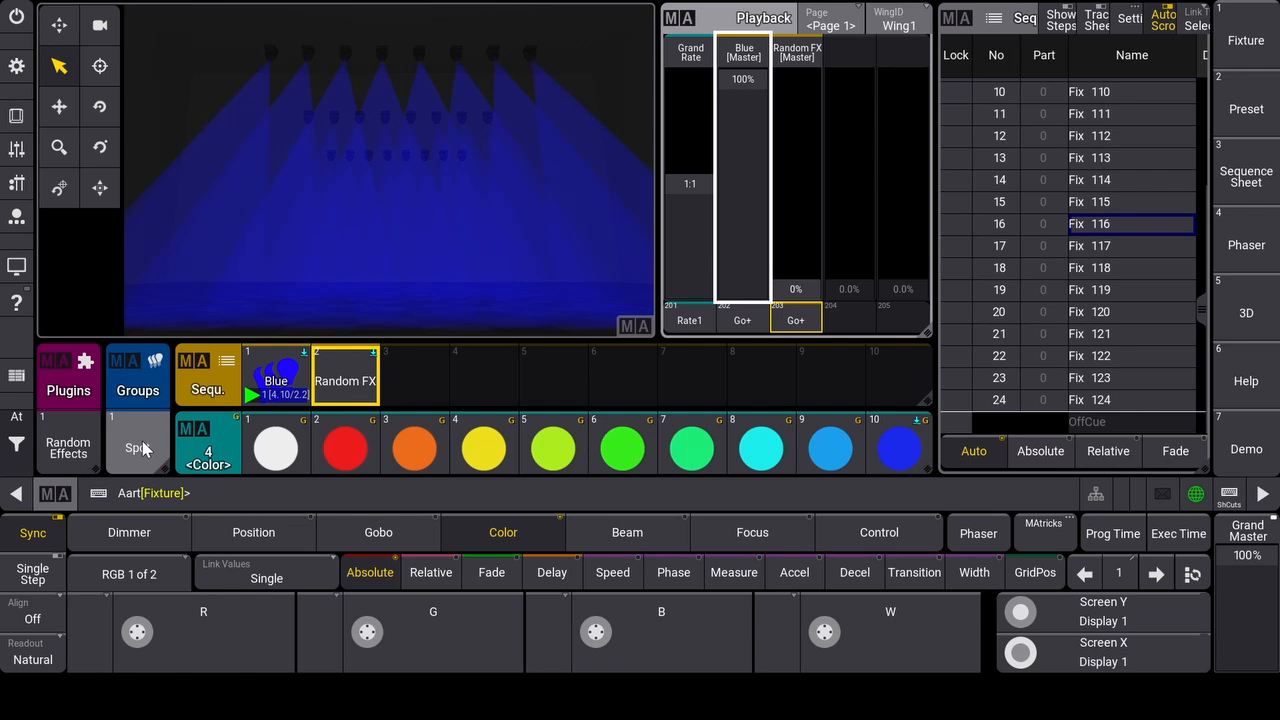
Step: Select the Spot group, give it the red colour preset, and bring up the Focus presets
click(345, 447)
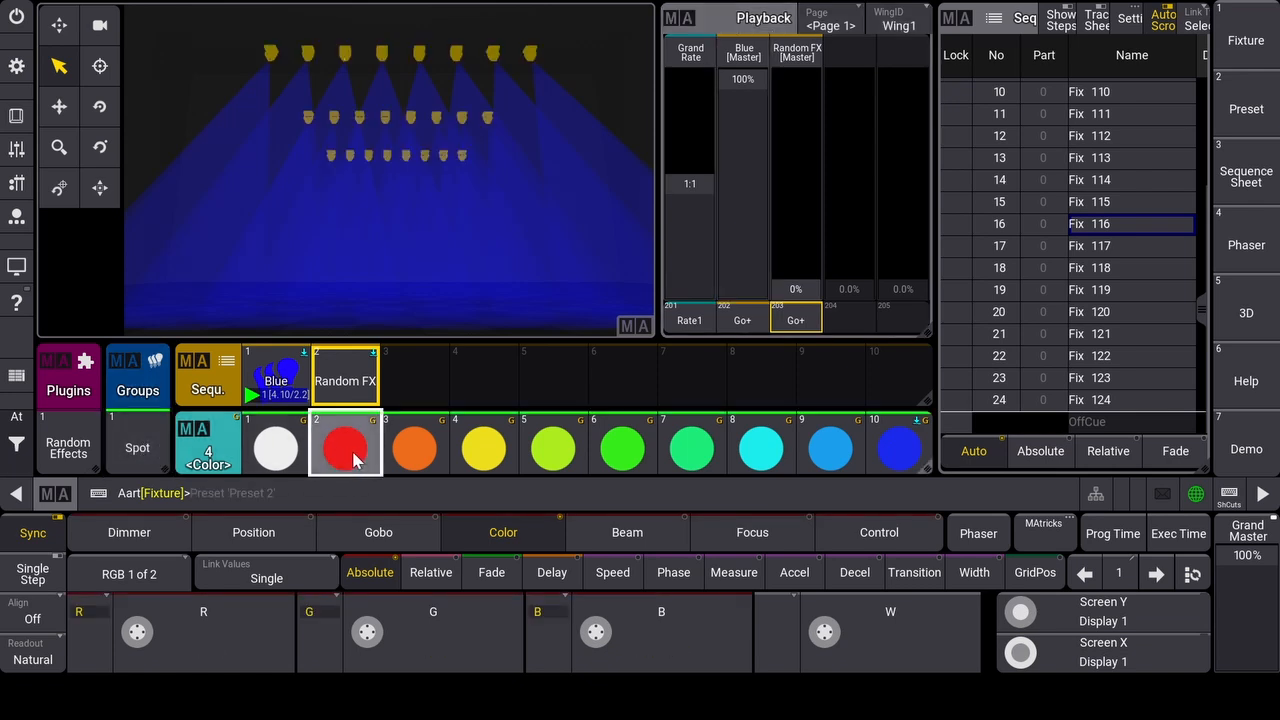
click(752, 532)
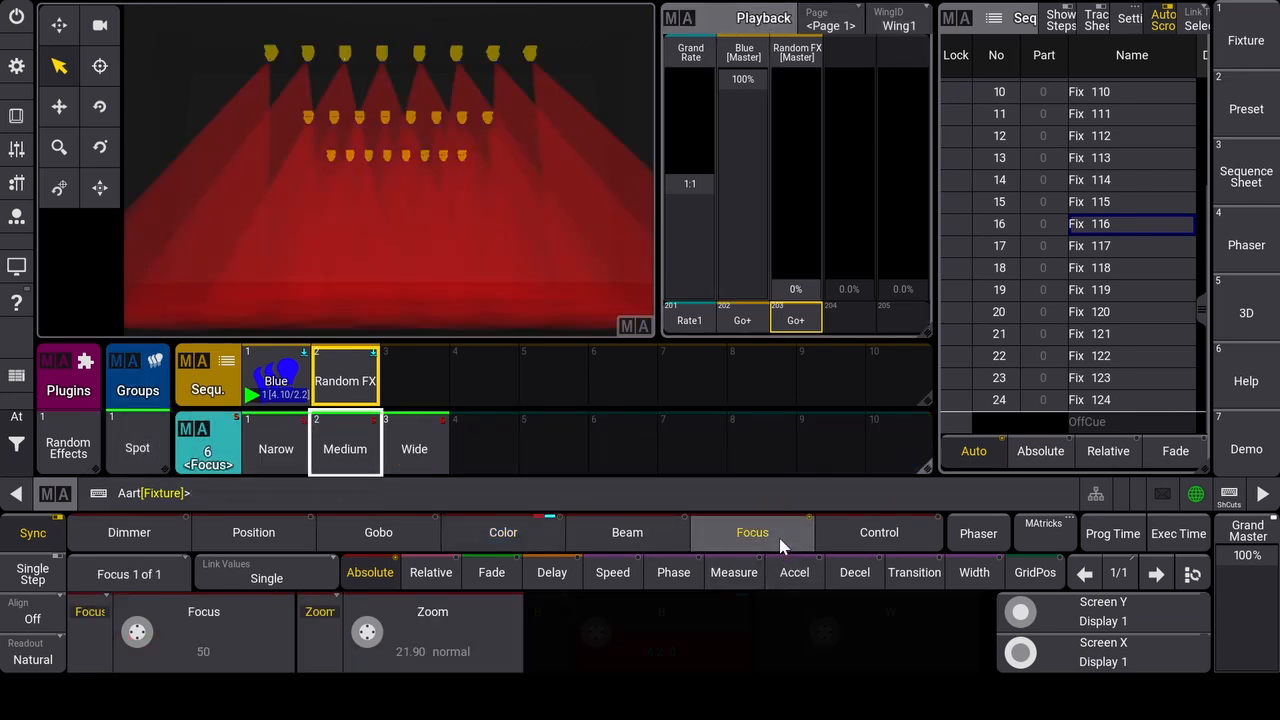
click(275, 451)
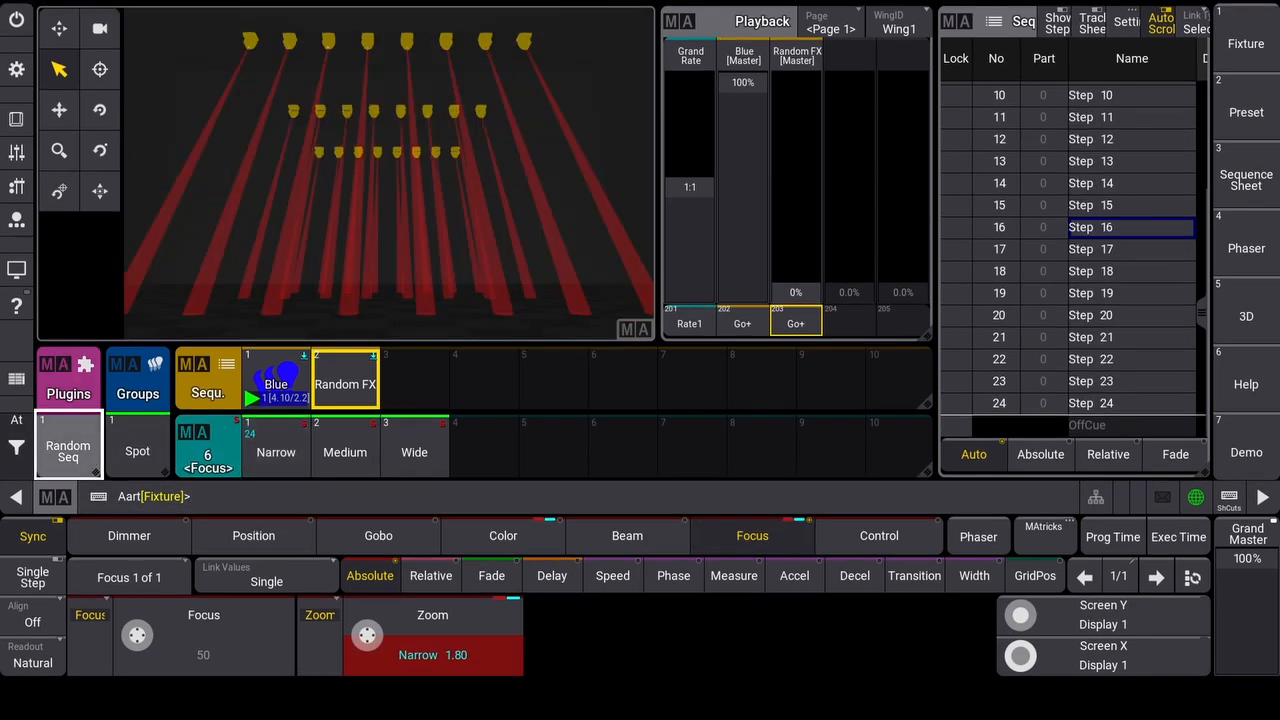
Step: Store a random effect in sequence 3: independent steps, step time 0.5, fades 2/1/4
click(68, 451)
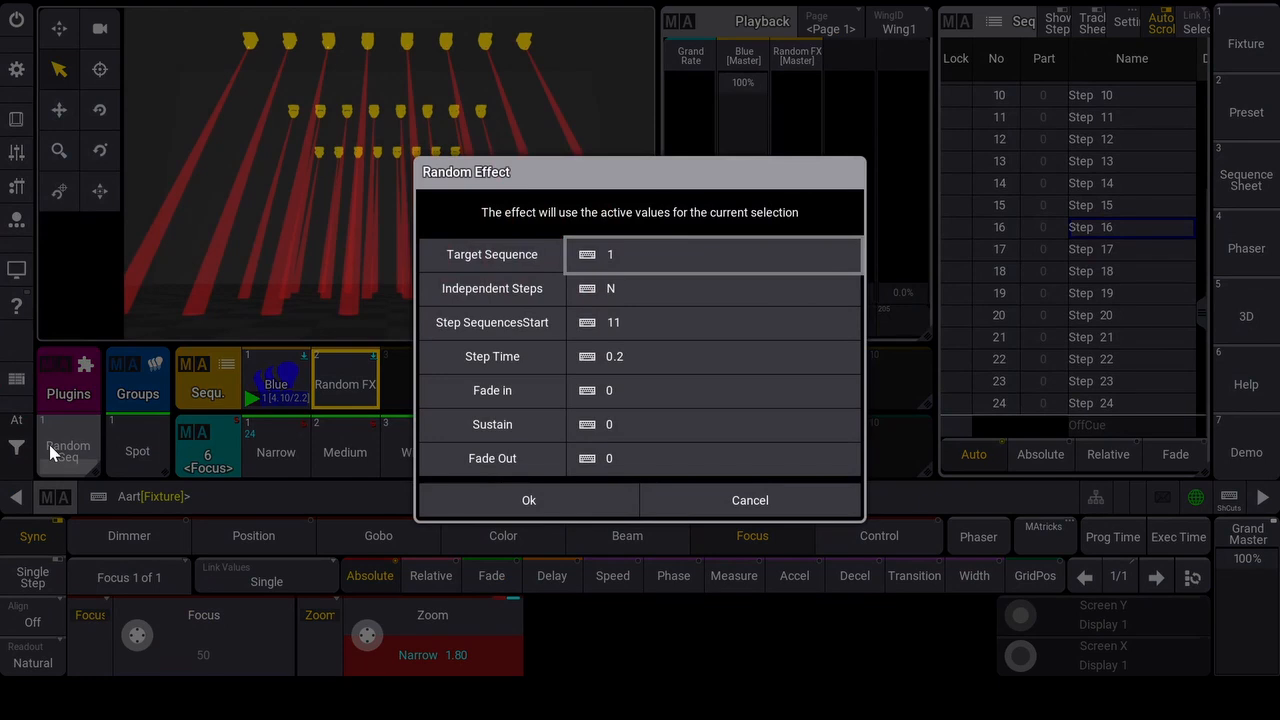
click(712, 254)
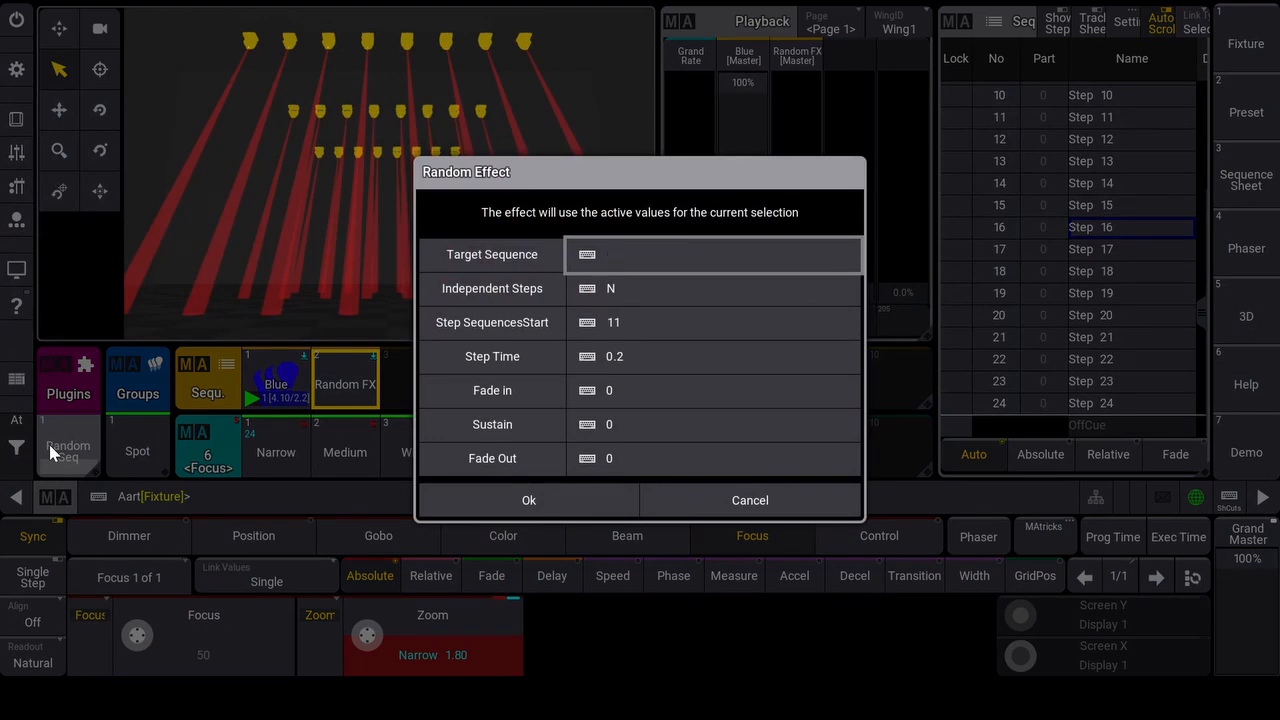
text(3)
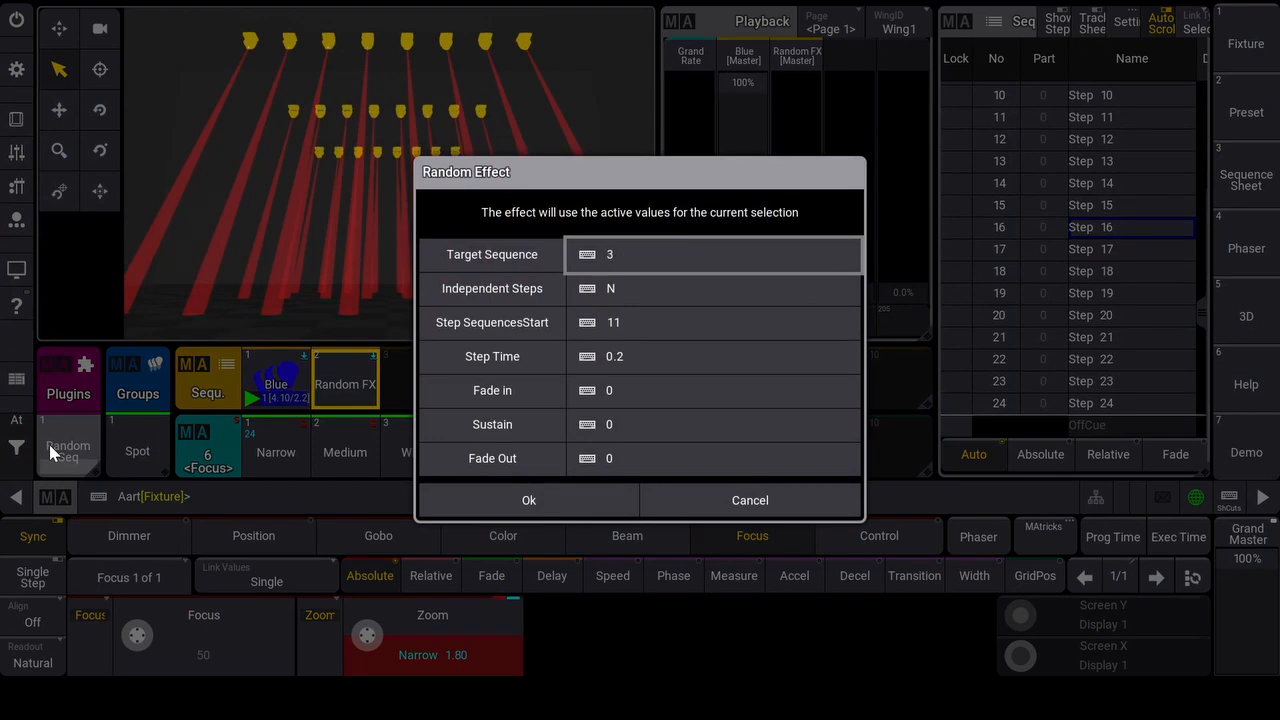
click(713, 288)
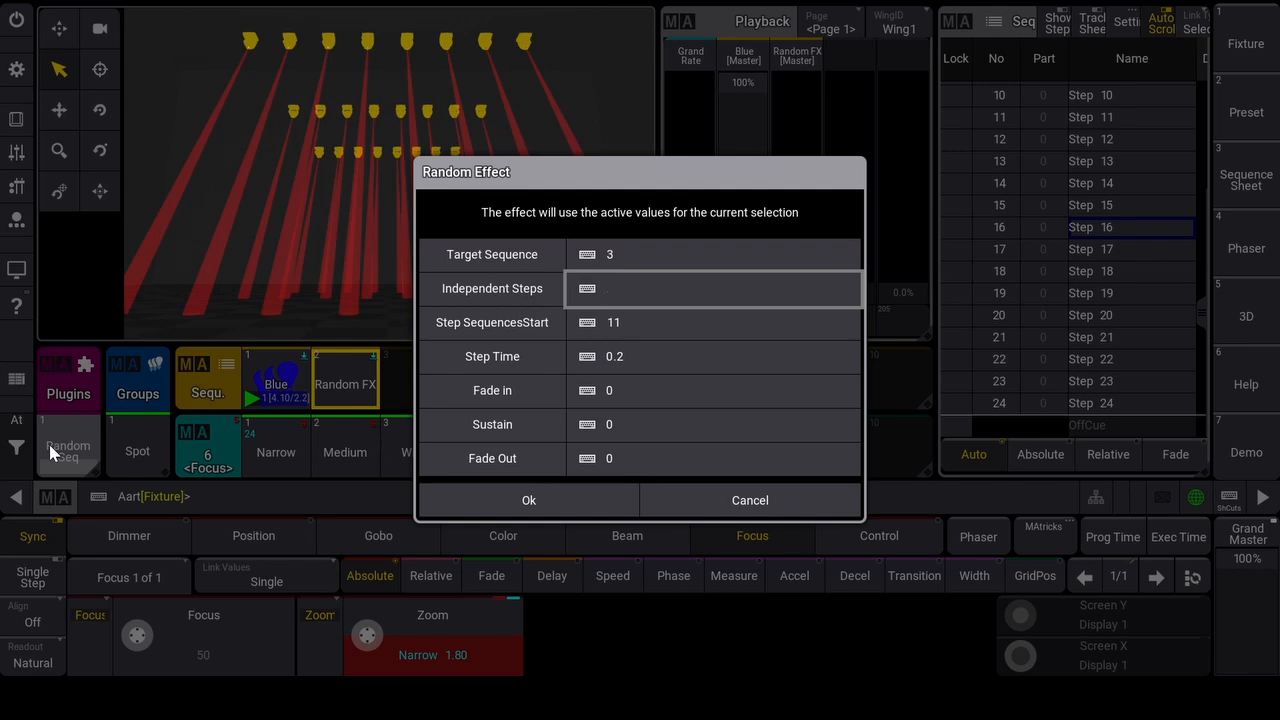
text(Y)
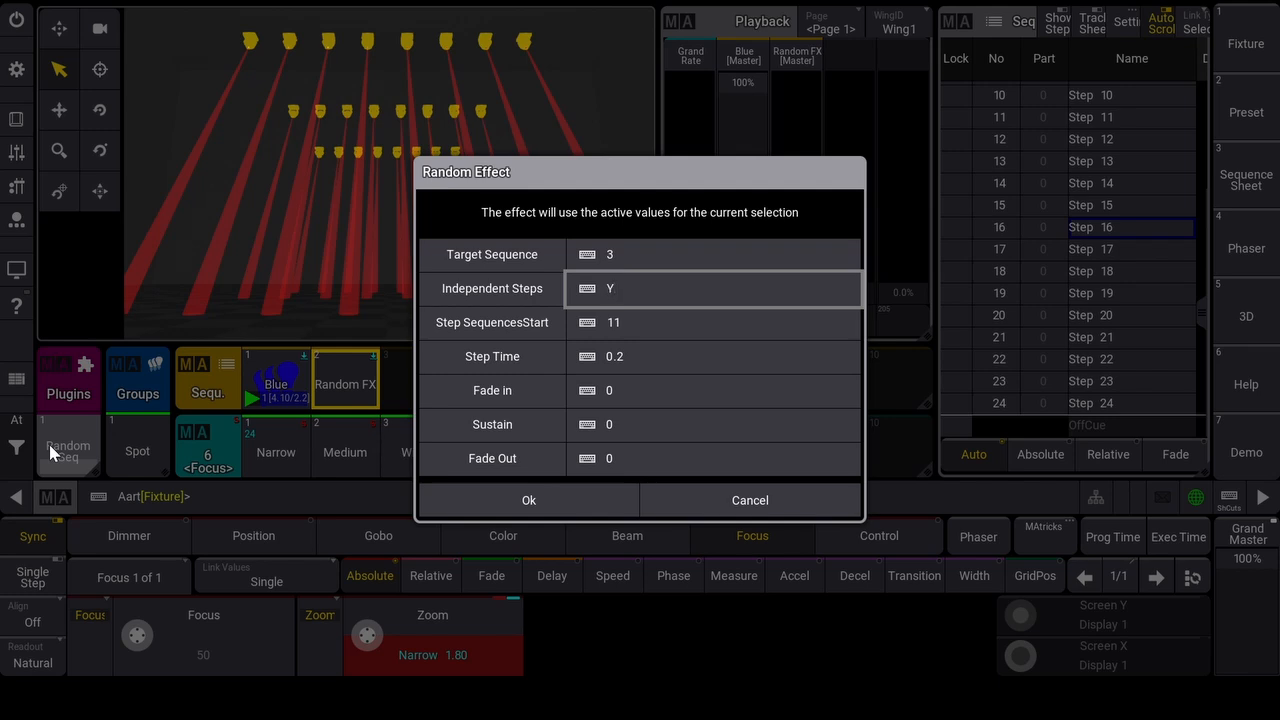
click(713, 322)
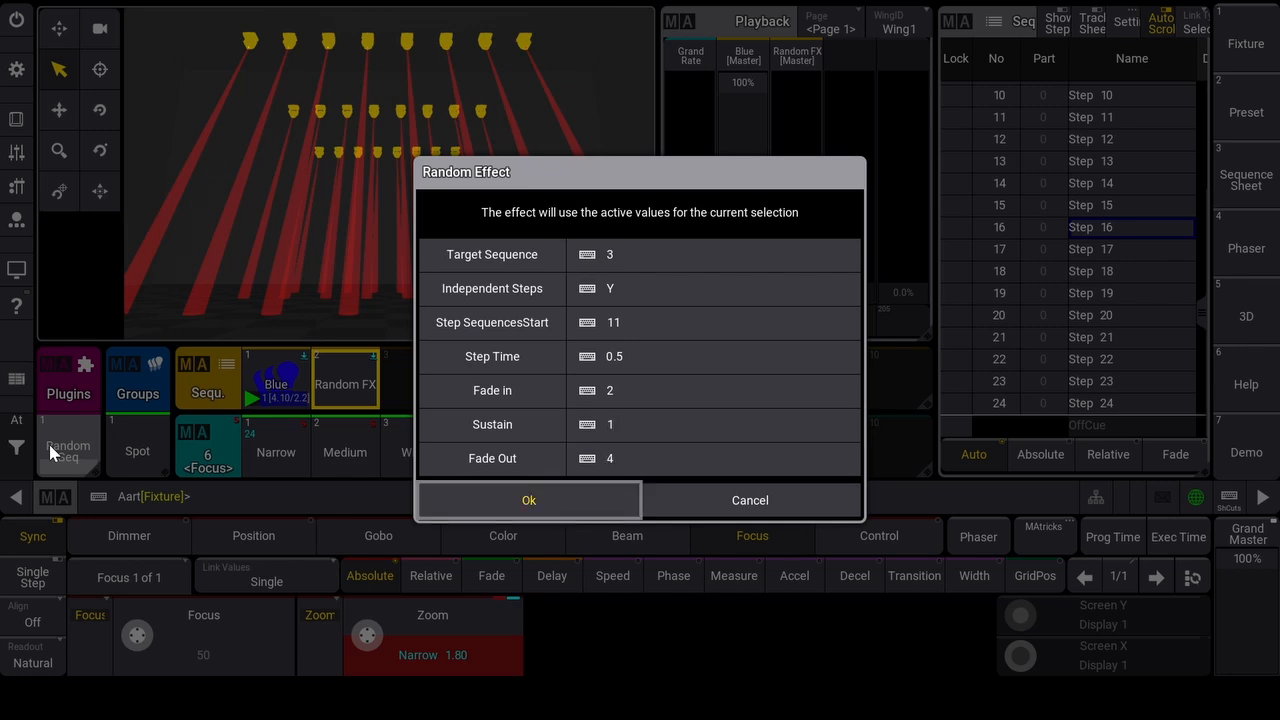
click(528, 500)
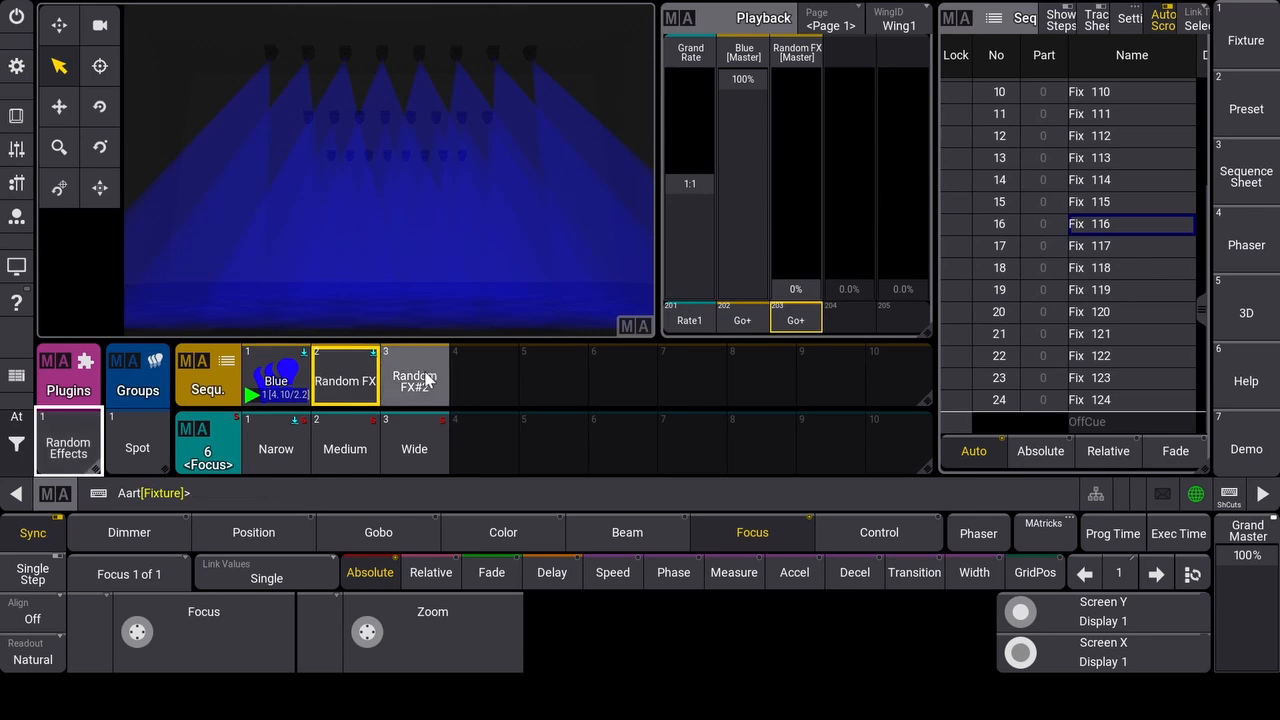